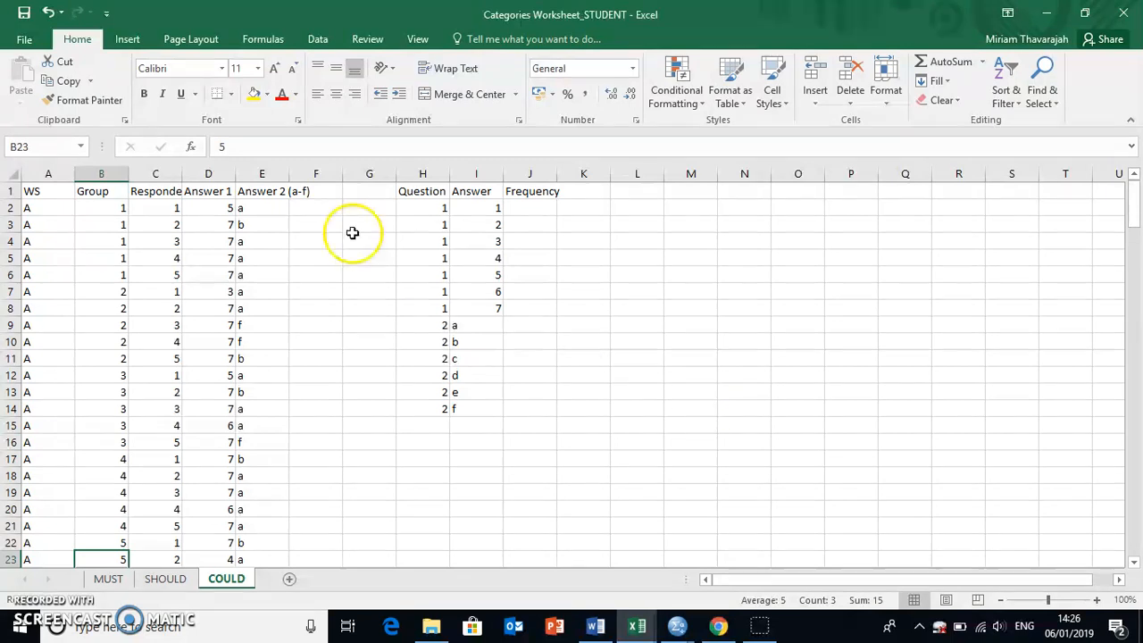
- Review the column E answers, then begin a =countif( formula in the answer-a Frequency cell J9
left_click(260, 207)
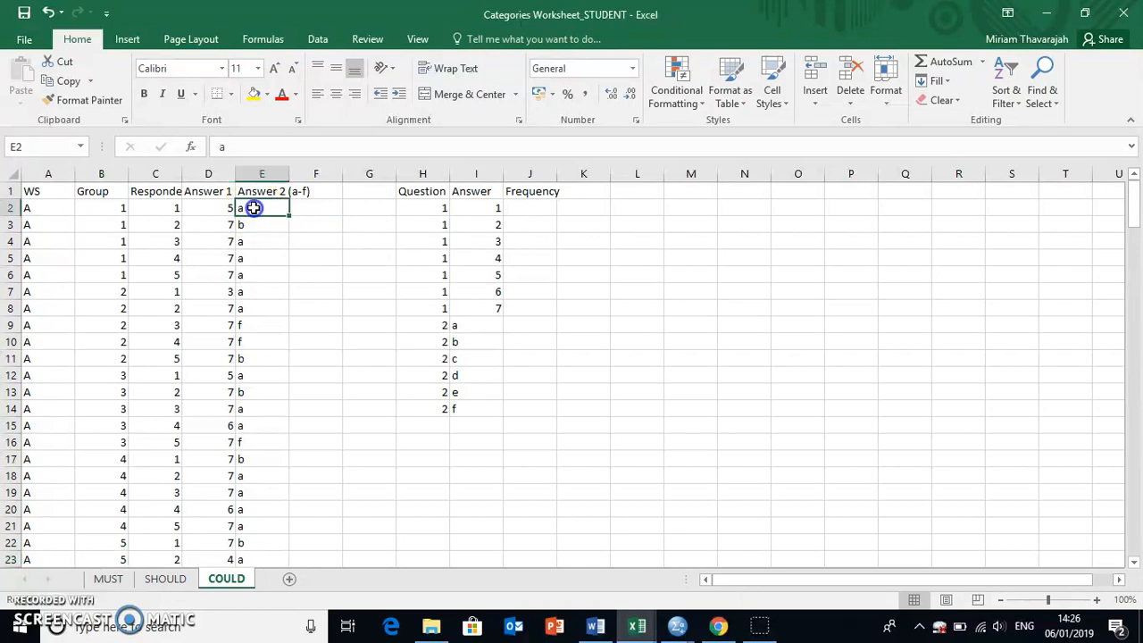
left_click_drag(260, 207, 261, 425)
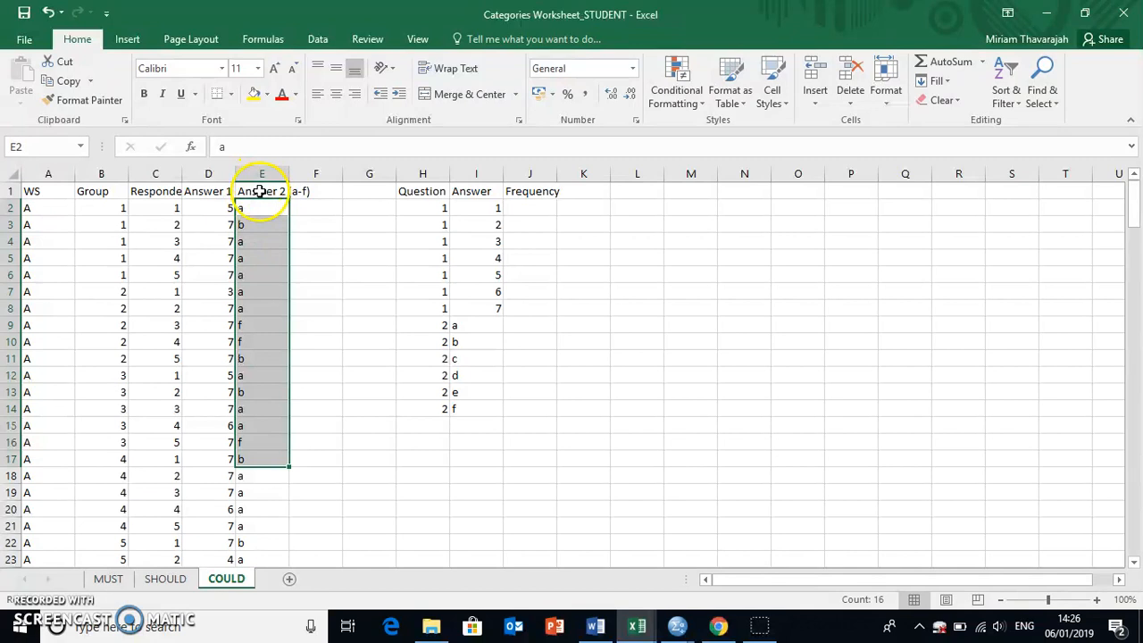
mouse_move(250, 236)
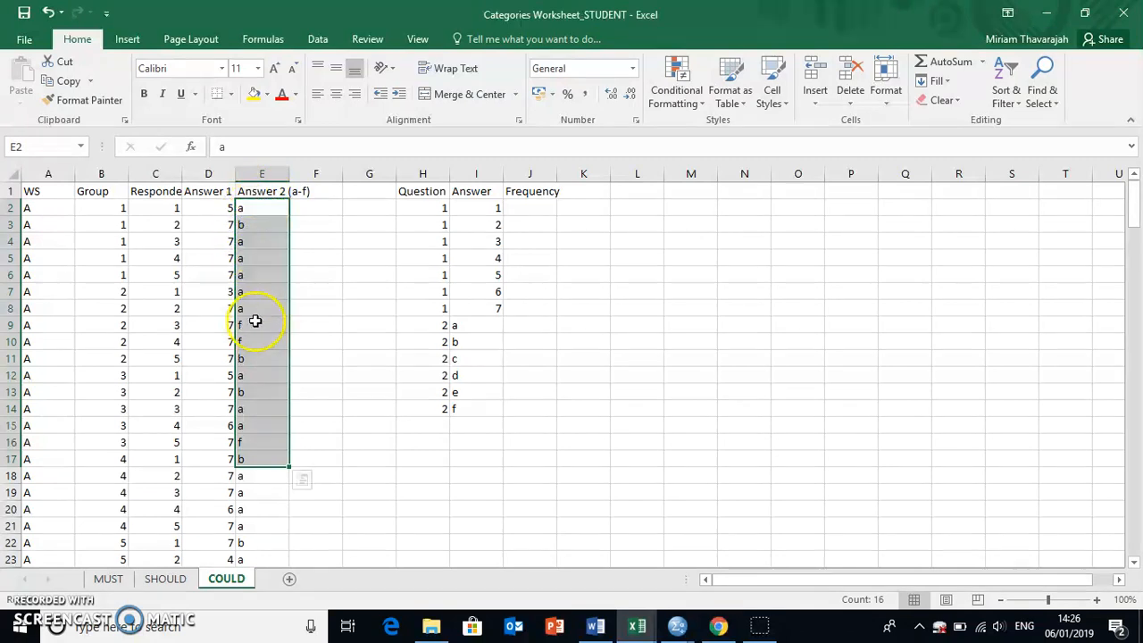
mouse_move(198, 205)
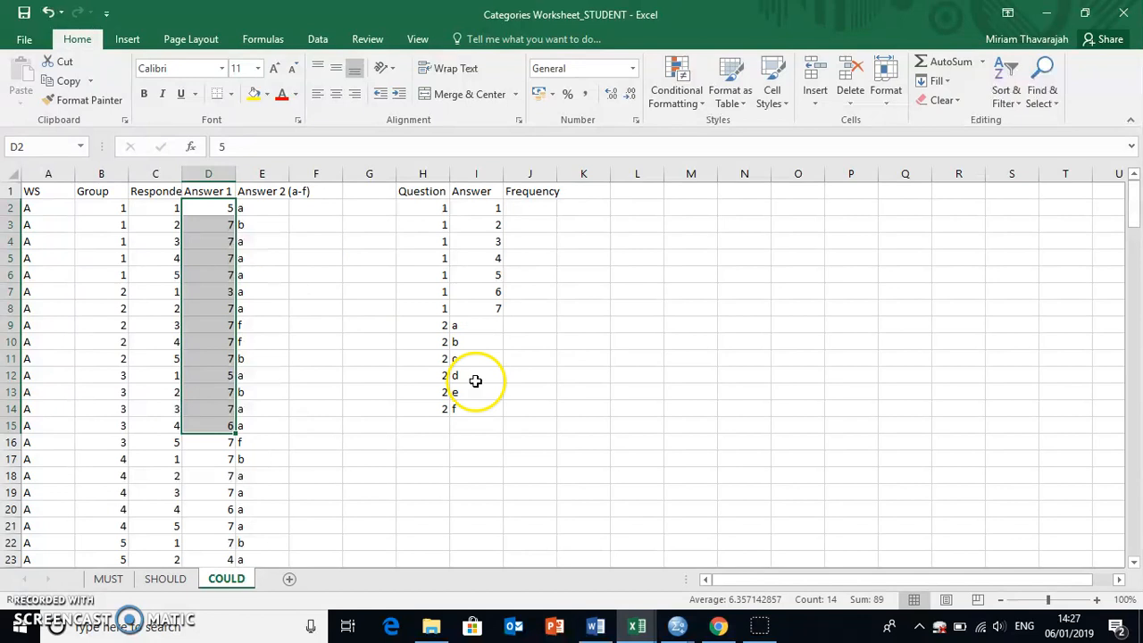
mouse_move(532, 329)
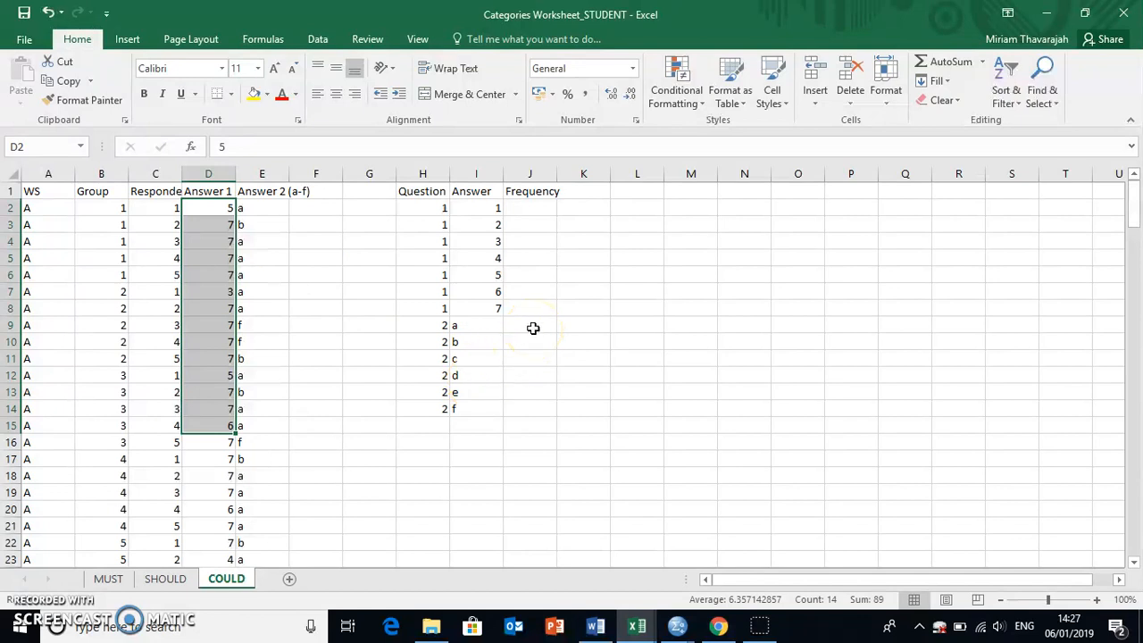
left_click(529, 325)
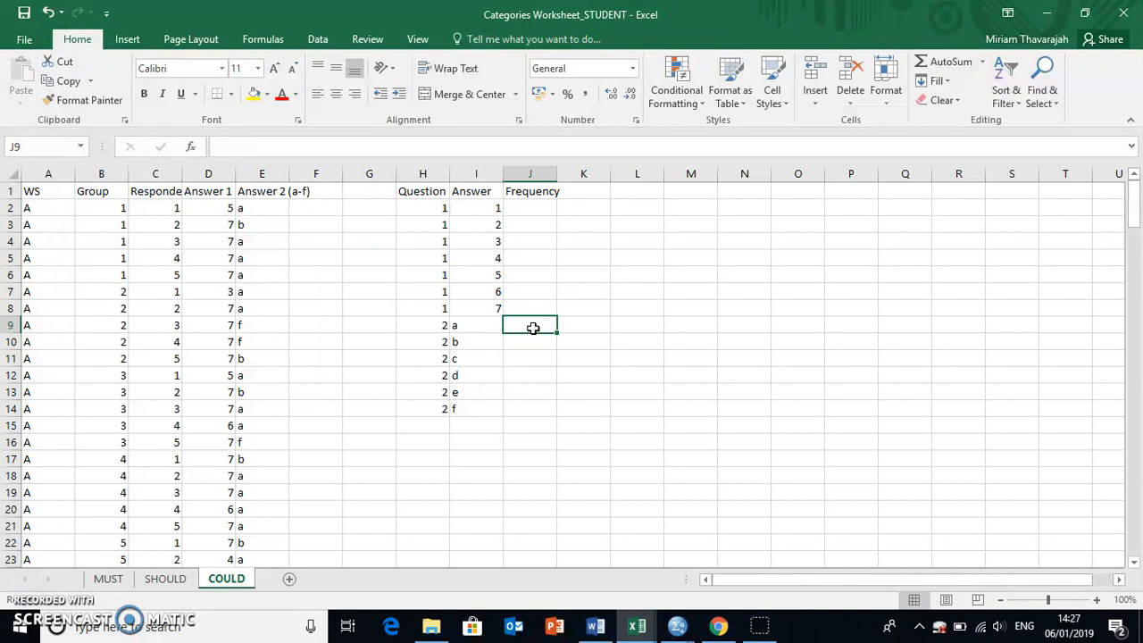
type("=")
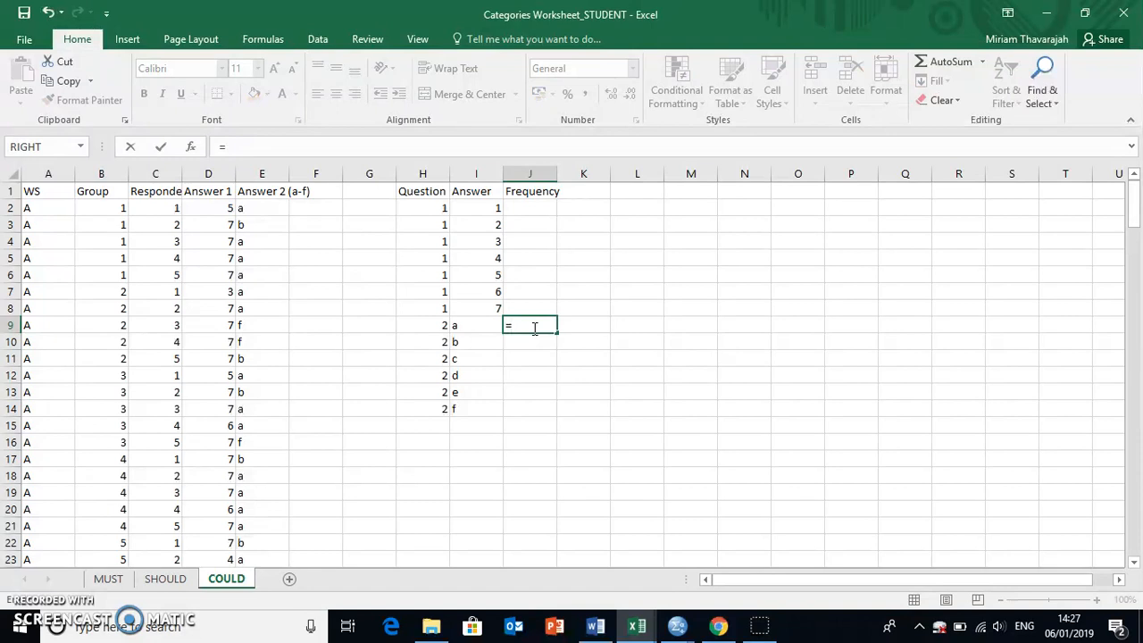
type("count")
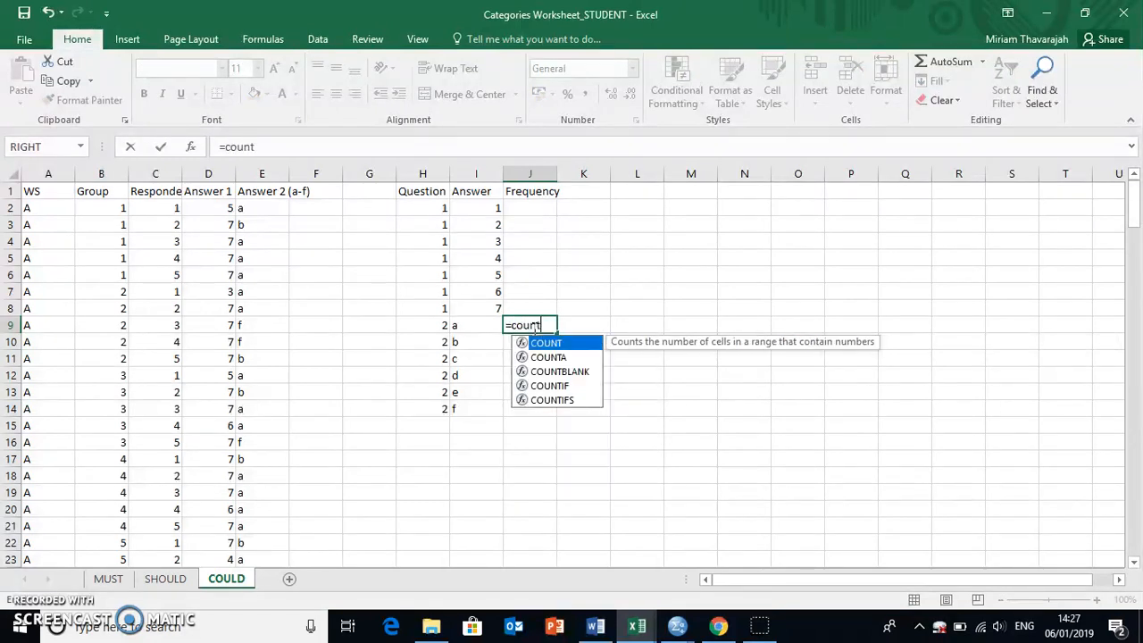
type("if")
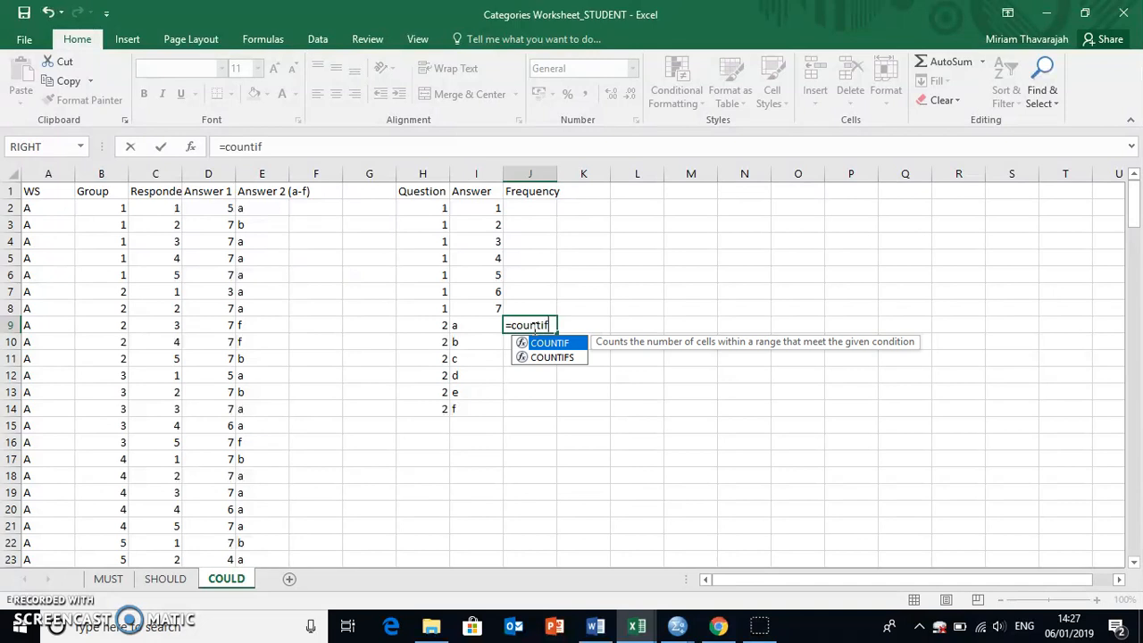
type("(")
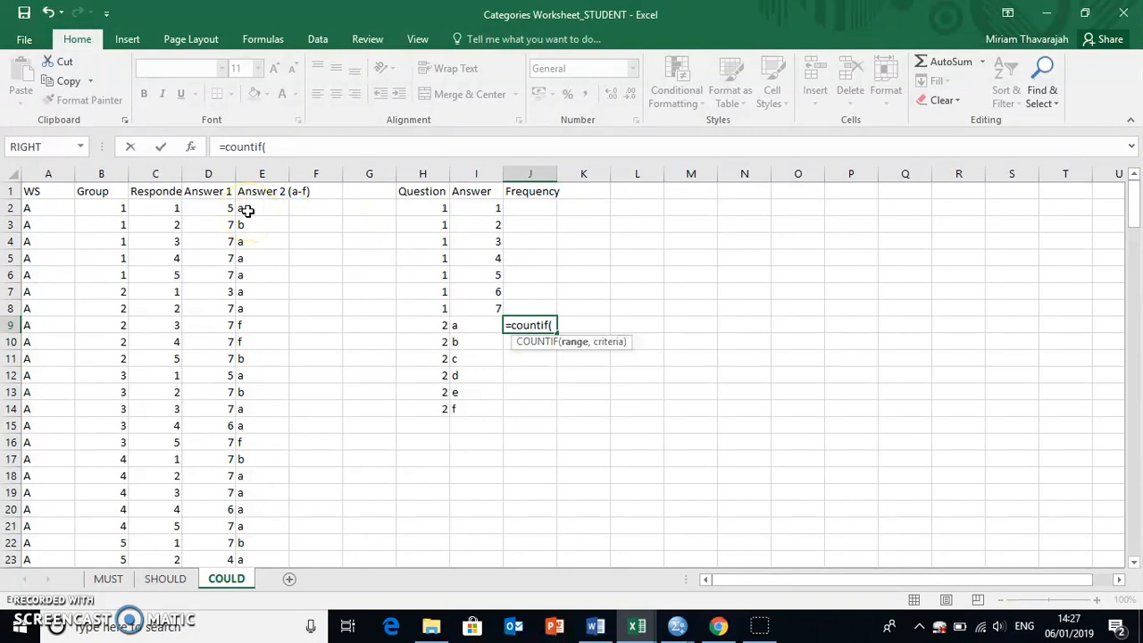
- Complete the formula as COUNTIF(E2:E181,"a"), giving answer a a frequency of 112
left_click_drag(260, 208, 261, 559)
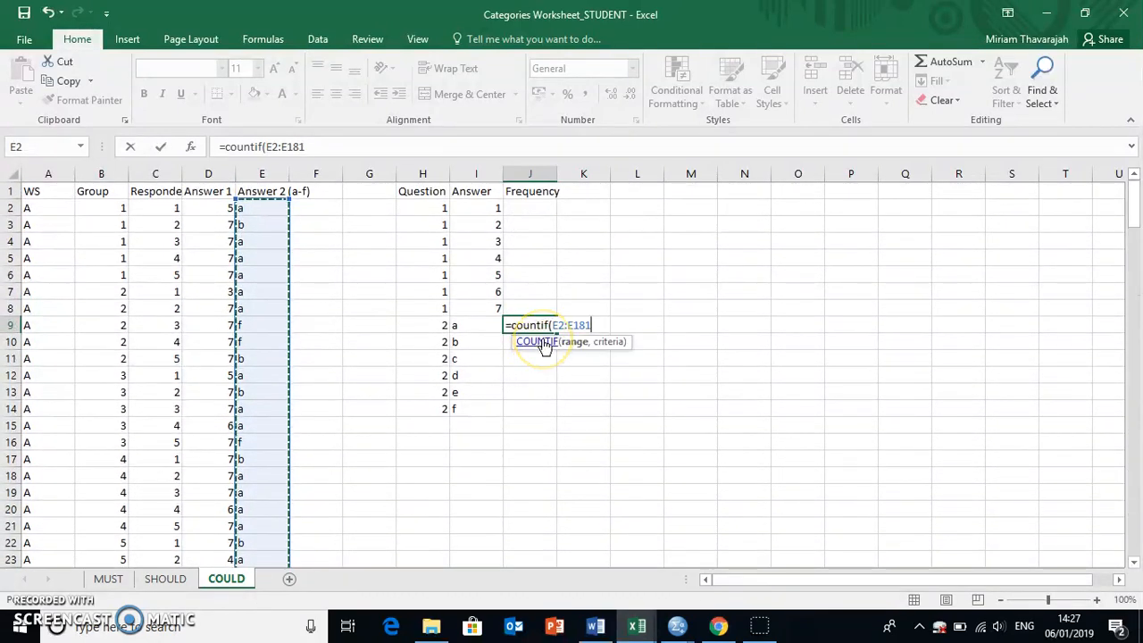
type(",")
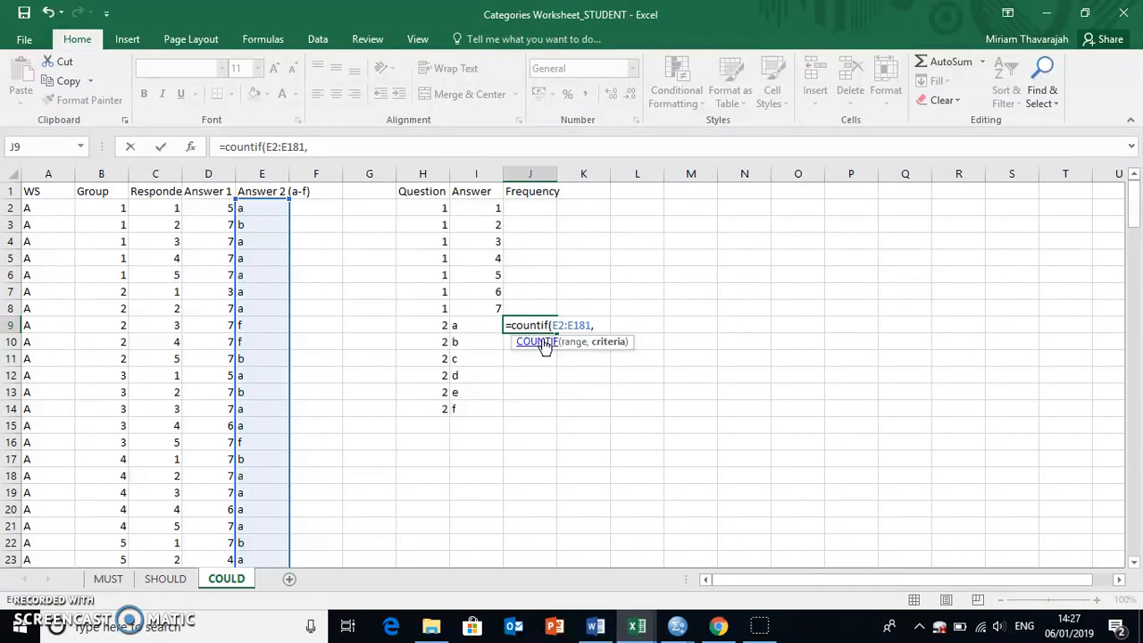
type("\"a")
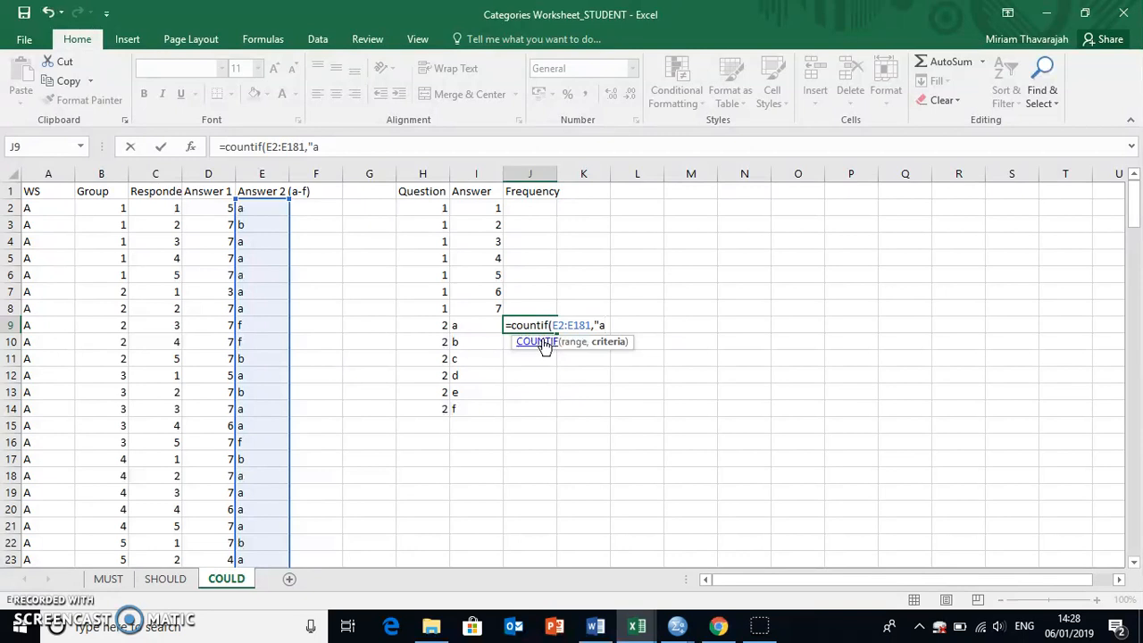
type("\"")
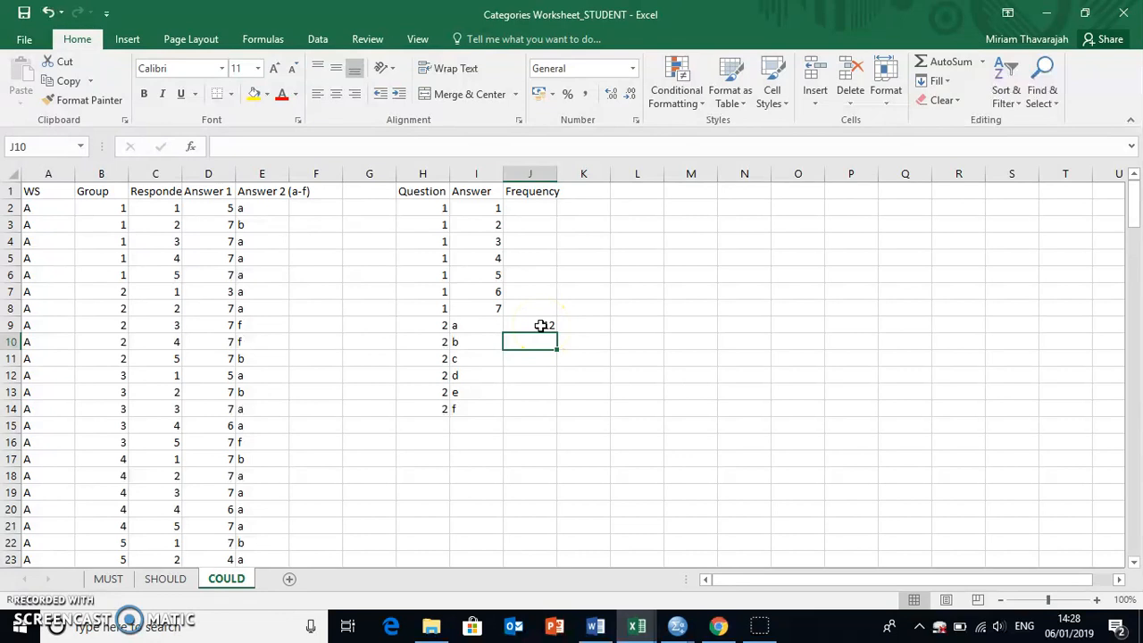
left_click(528, 325)
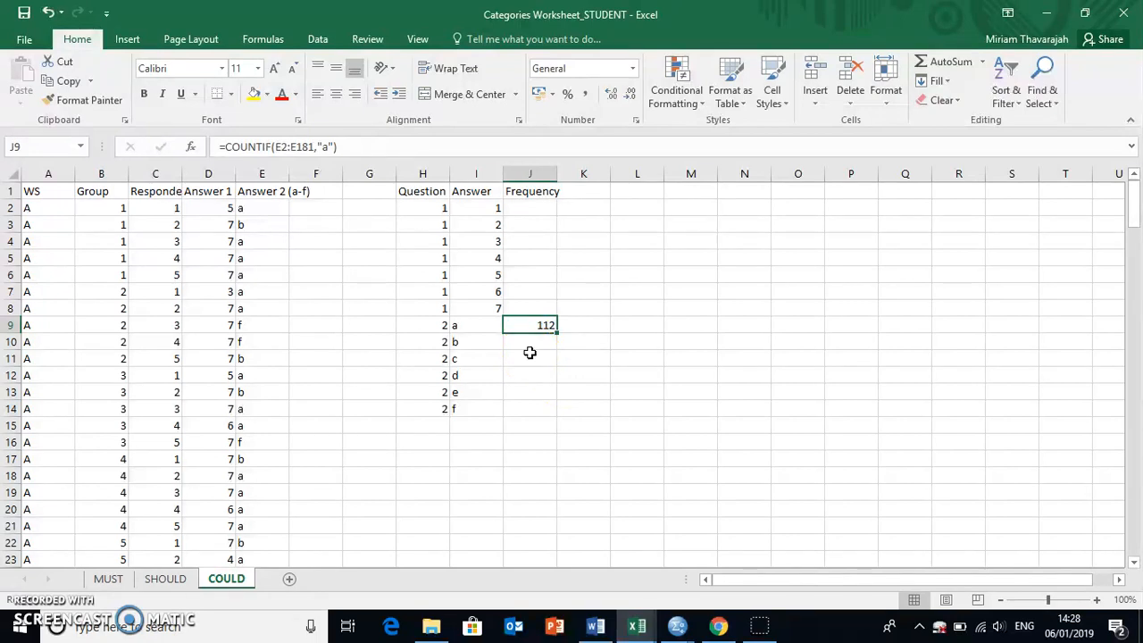
- Copy the answer-a COUNTIF formula in J9 for reuse
left_click(528, 392)
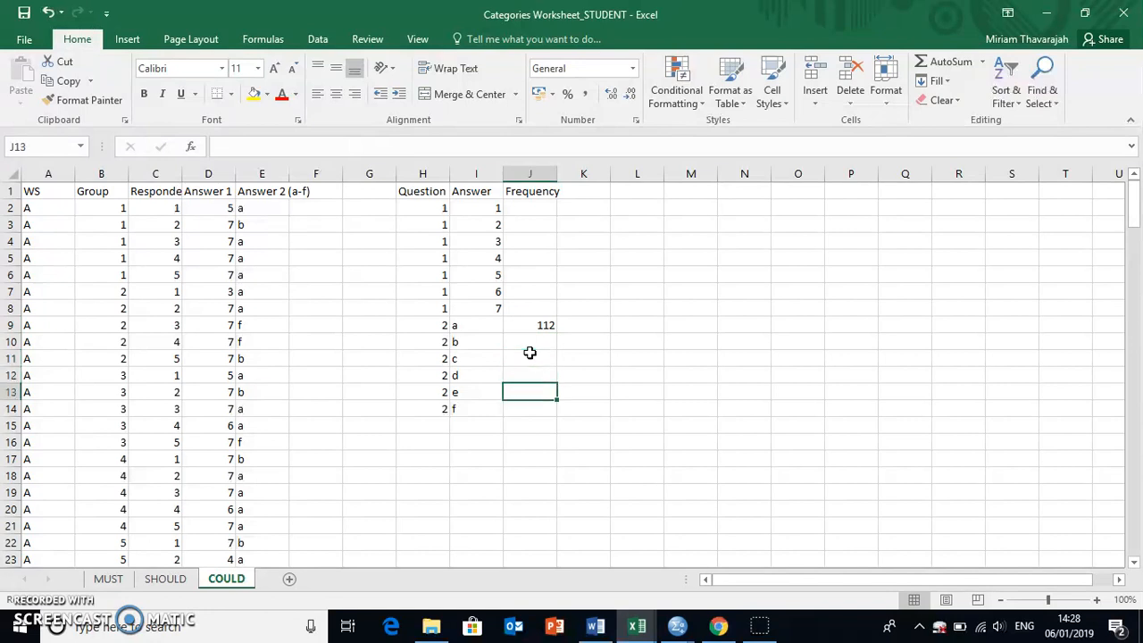
left_click(528, 325)
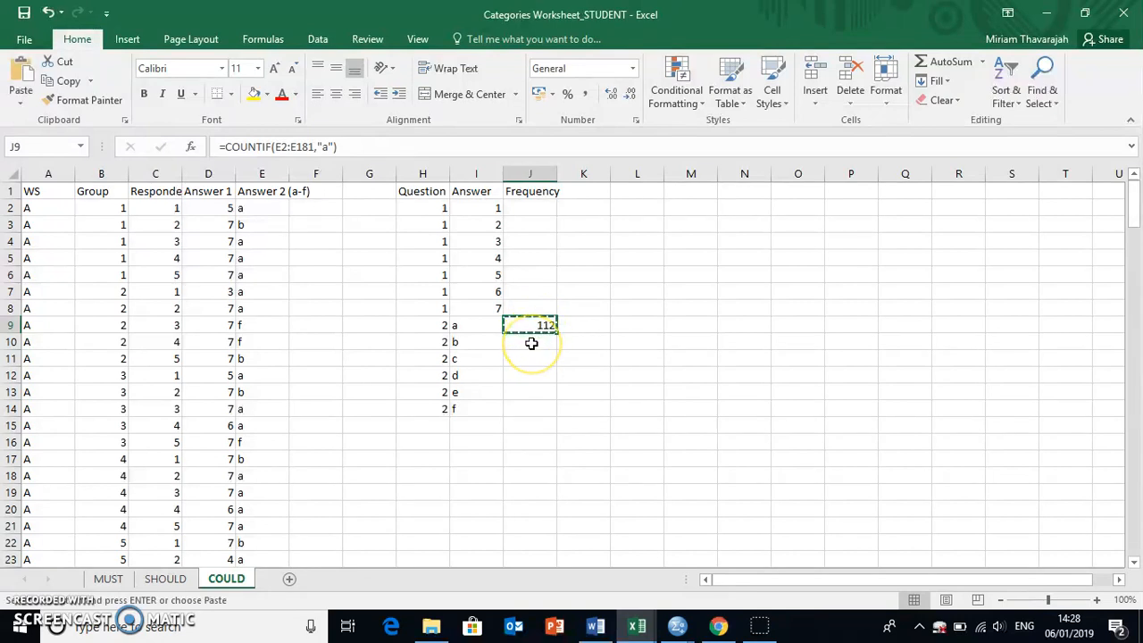
- Paste the COUNTIF formula into J10:J14 for answers b to f
left_click_drag(529, 325, 532, 407)
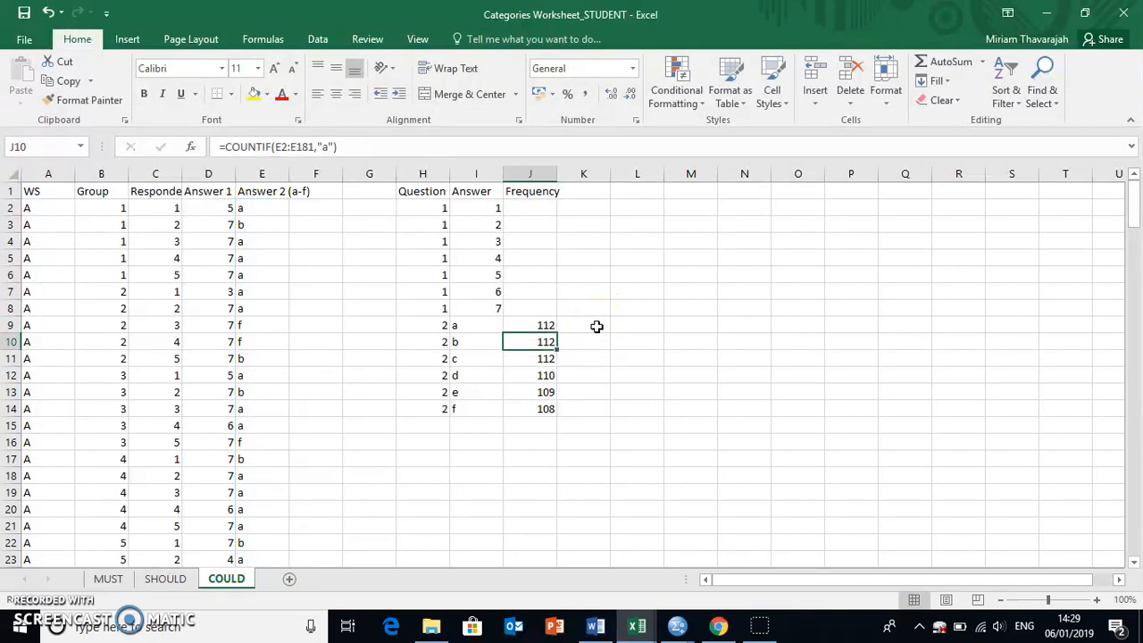
- Change J10's criterion from "a" to "b" so answer b shows 25, then inspect J13's formula
double_click(528, 341)
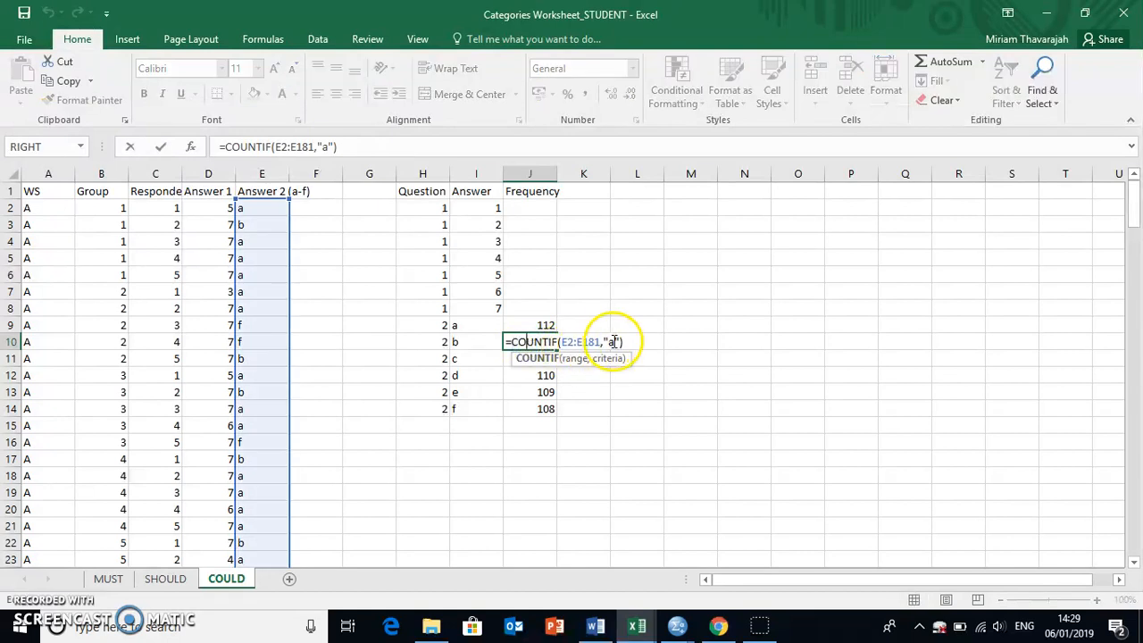
key("backspace")
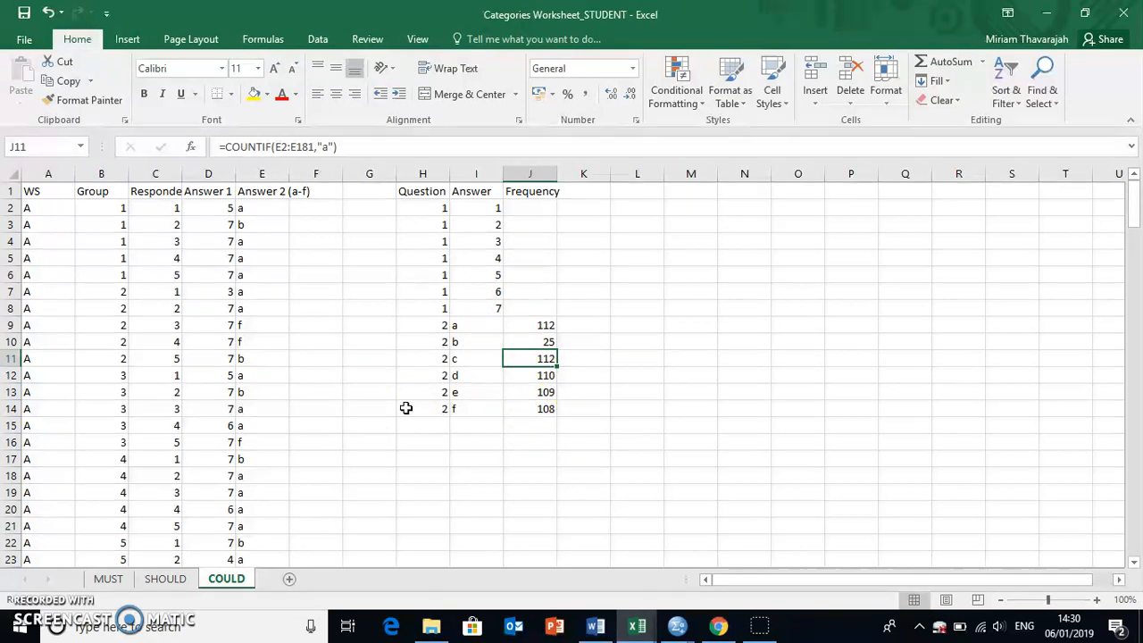
left_click(546, 375)
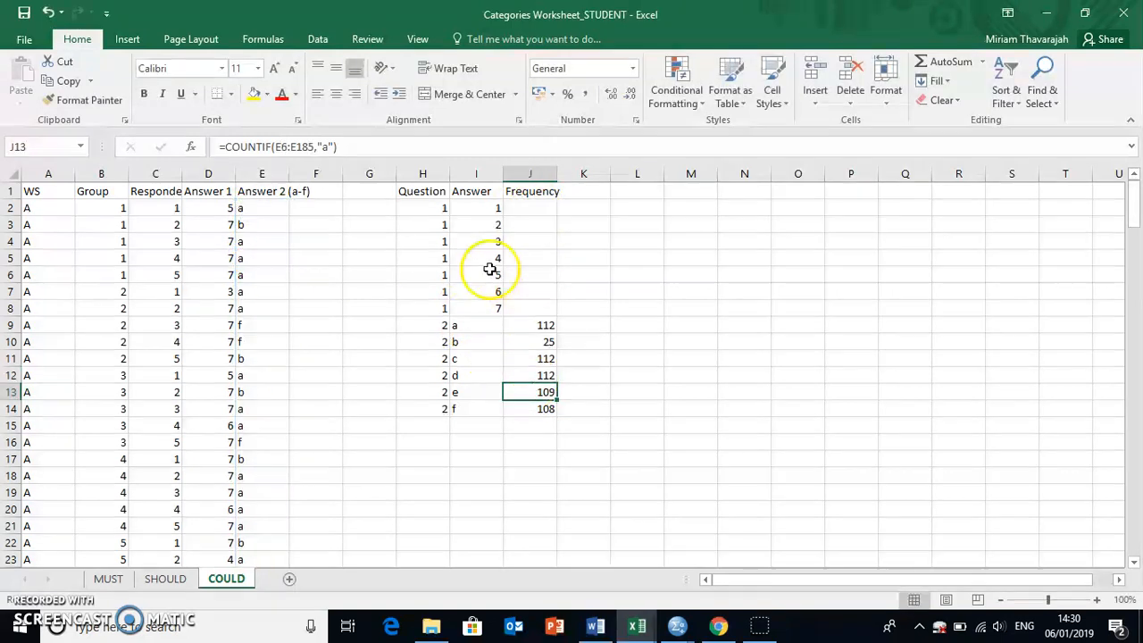
mouse_move(482, 325)
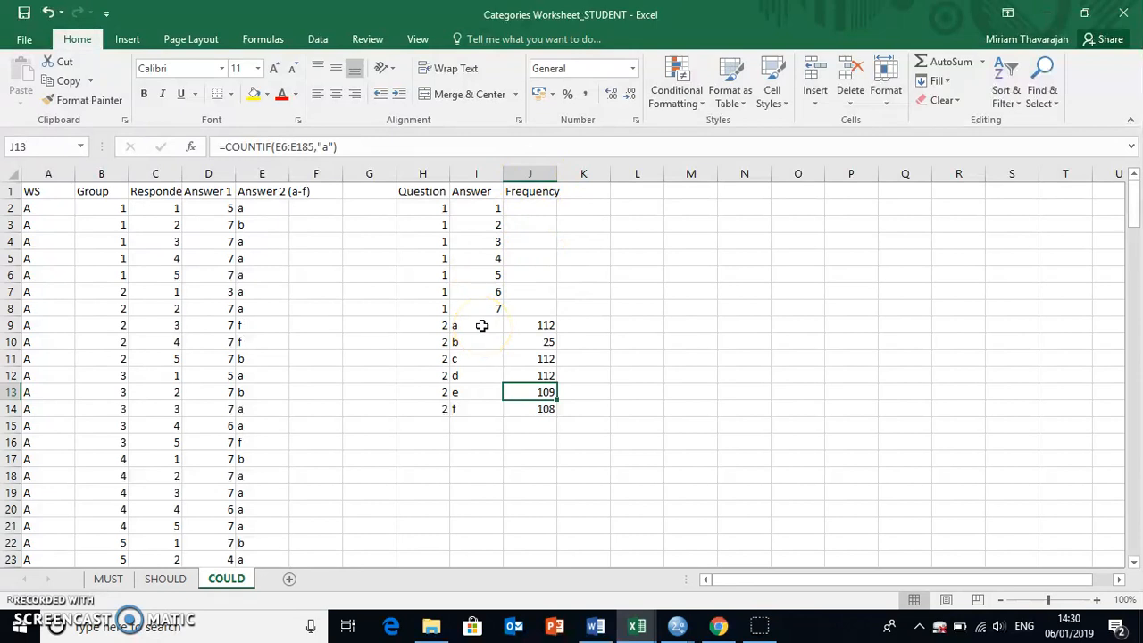